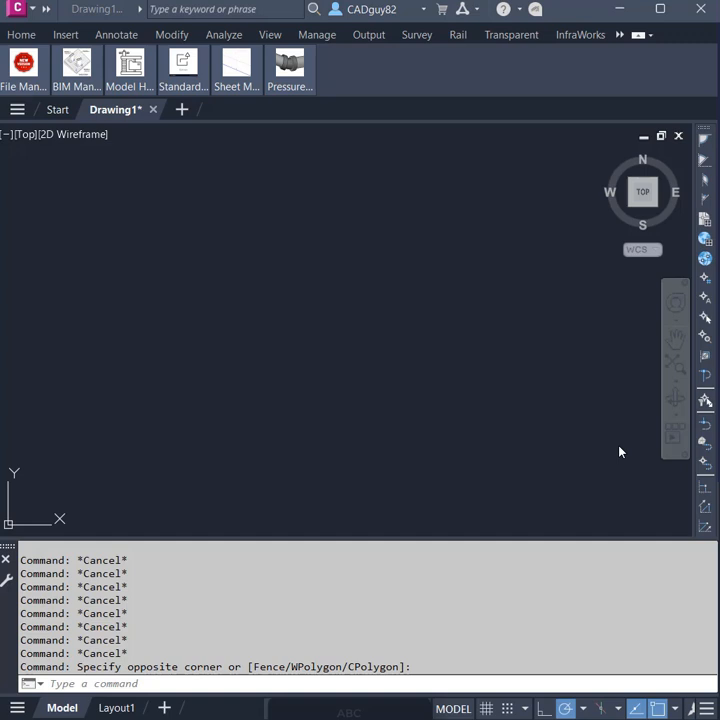
{"action": "mouse_move", "coordinate": [600, 456]}
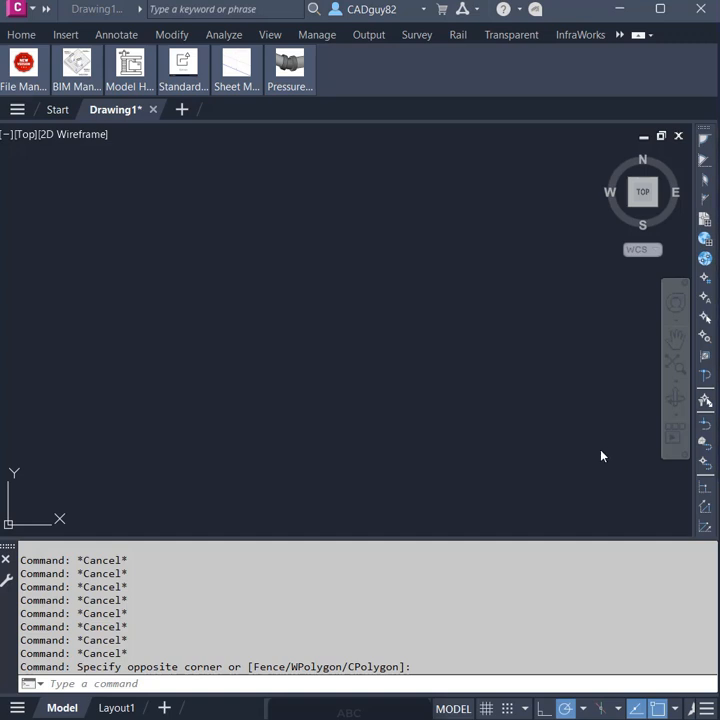
{"action": "mouse_move", "coordinate": [600, 458]}
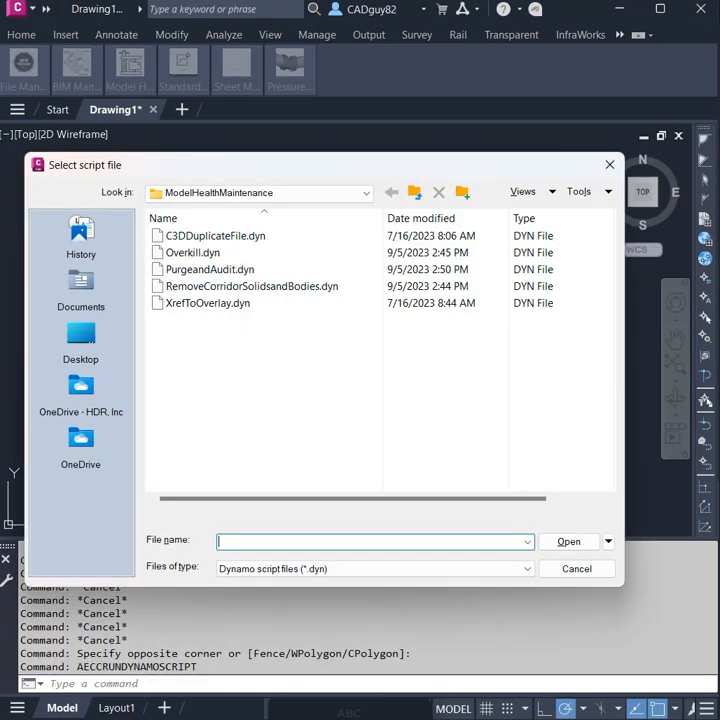
Choose XrefToOverlay.dyn from the ModelHealthMaintenance folder as the Dynamo script to run
{"action": "left_click", "coordinate": [206, 304]}
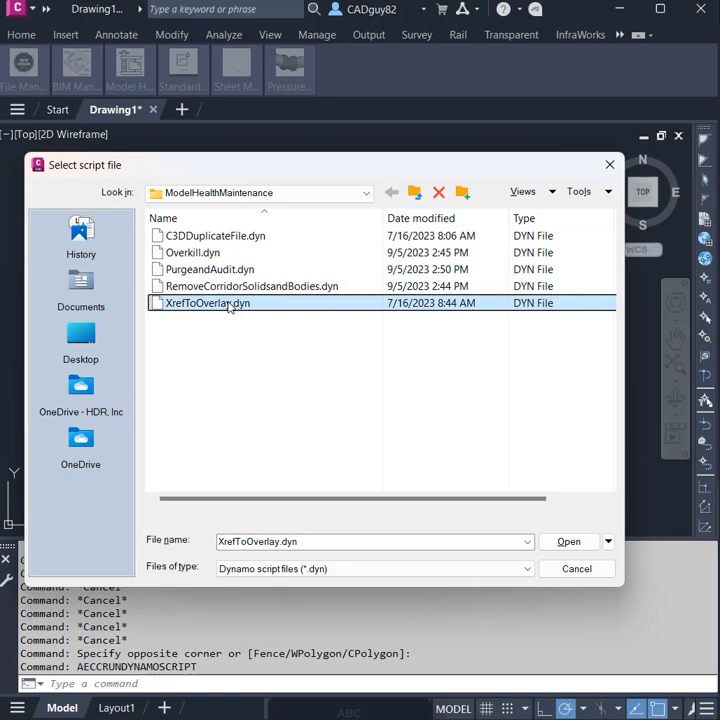